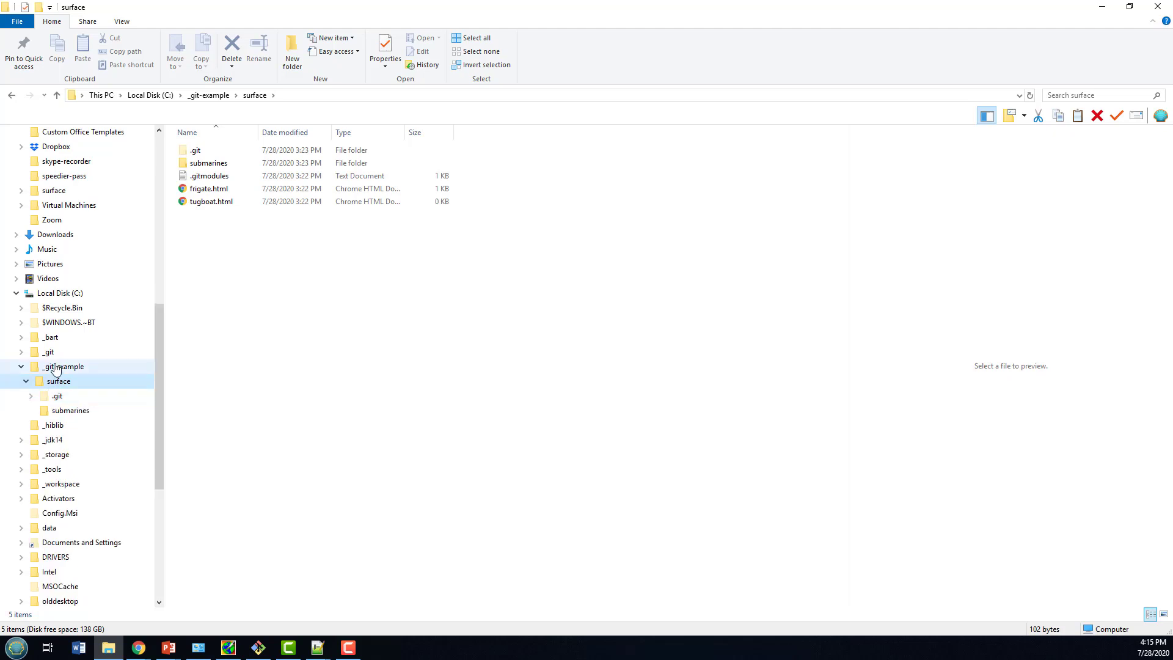
- Browse submarines and .git/modules, then select the config file in surface's .git folder
{"action": "left_click", "coordinate": [70, 410]}
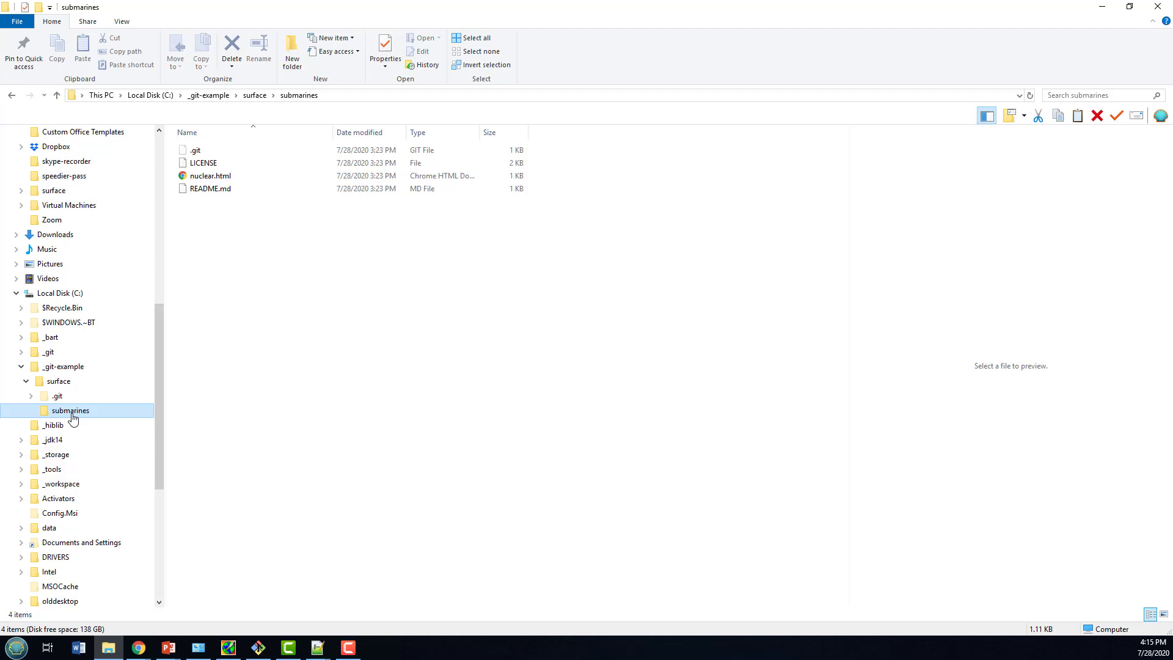
{"action": "mouse_move", "coordinate": [69, 419]}
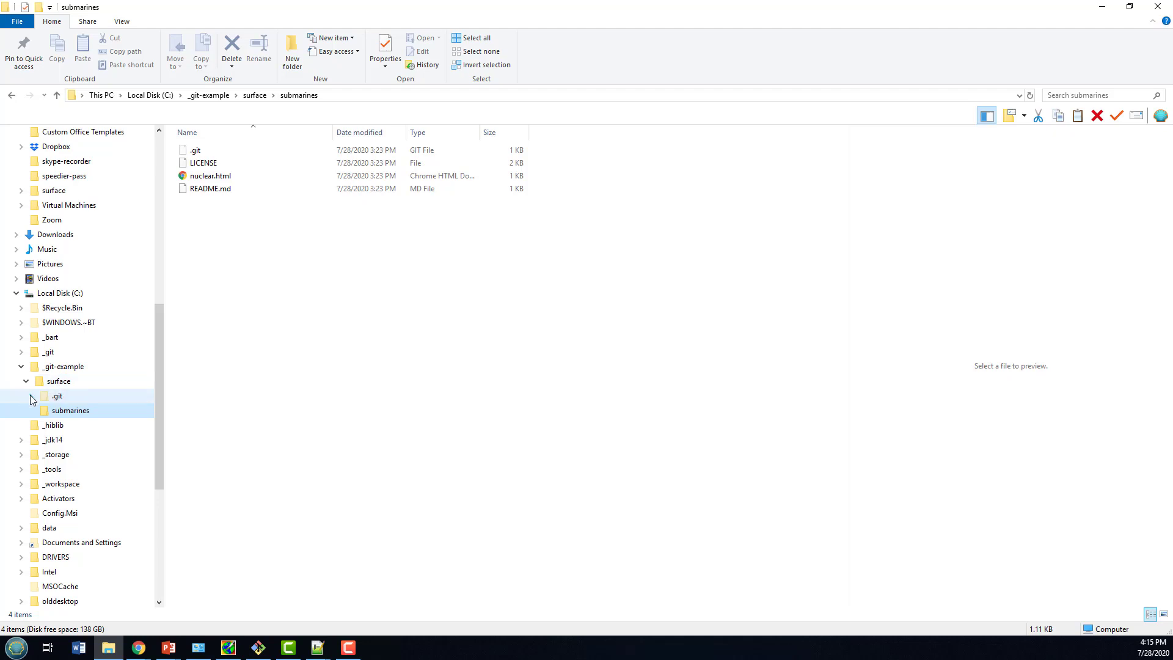
{"action": "left_click", "coordinate": [31, 398]}
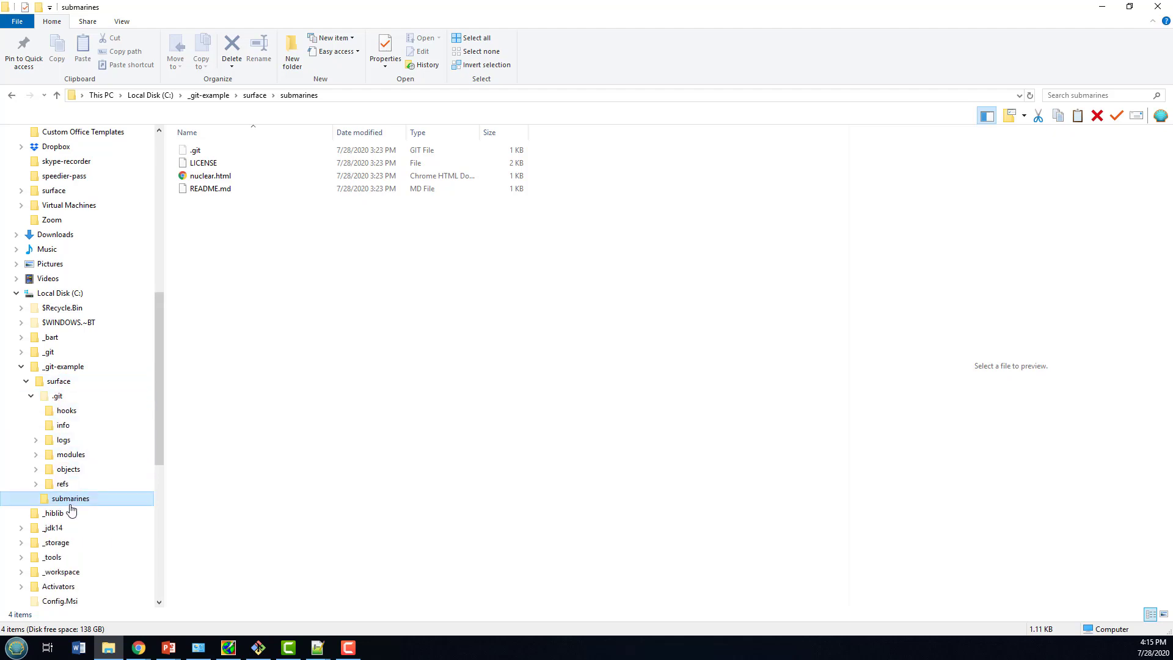
{"action": "left_click", "coordinate": [70, 454]}
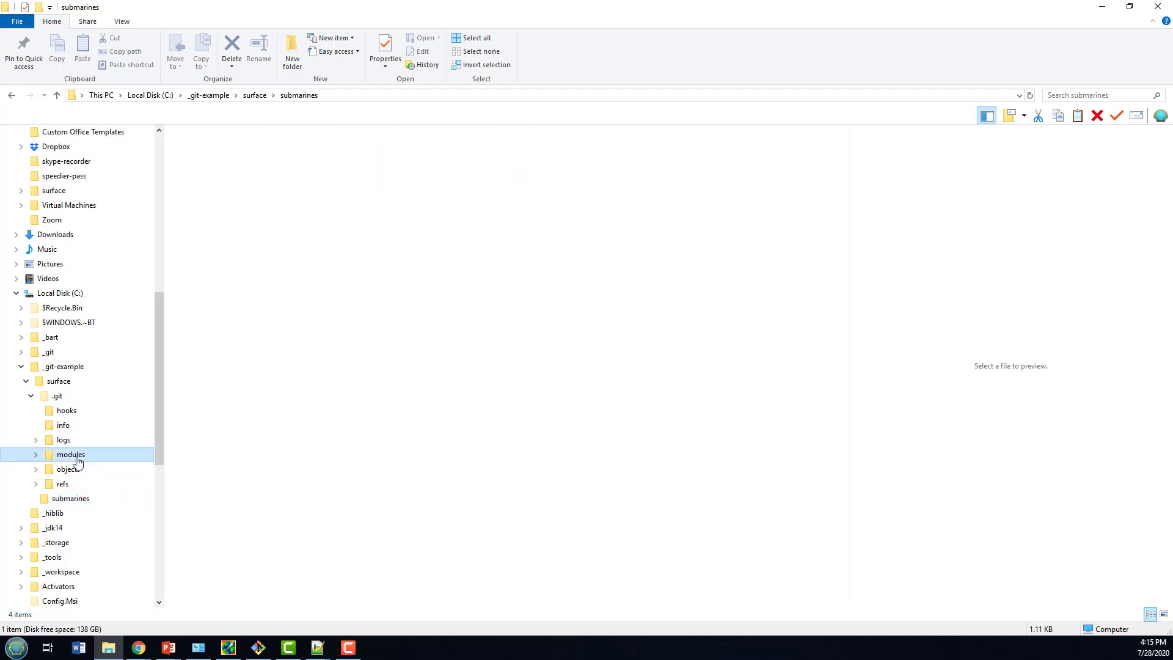
{"action": "left_click", "coordinate": [57, 396]}
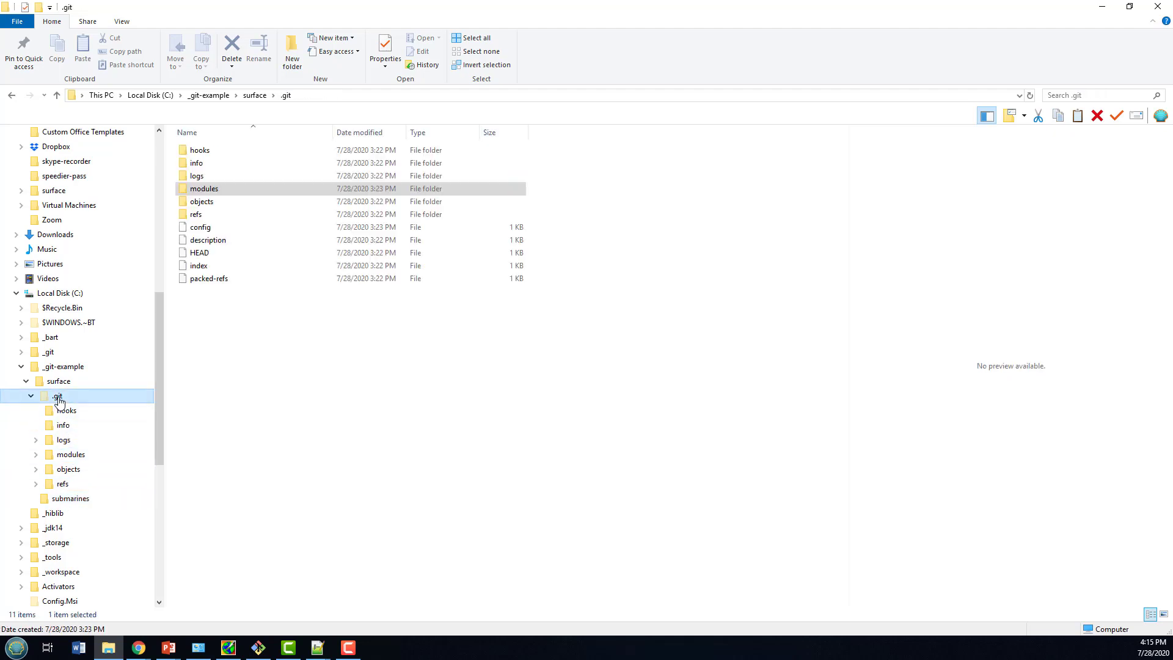
{"action": "left_click", "coordinate": [199, 228]}
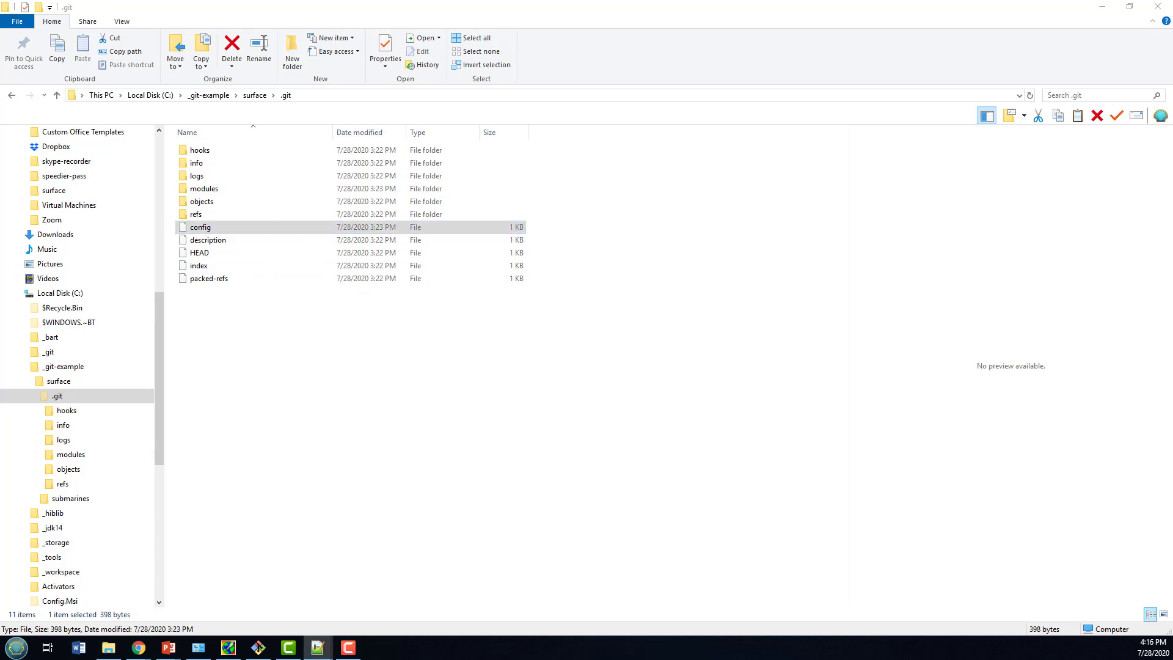
- View surface's config with its submarines submodule entry in Notepad++, then close it
{"action": "double_click", "coordinate": [199, 227]}
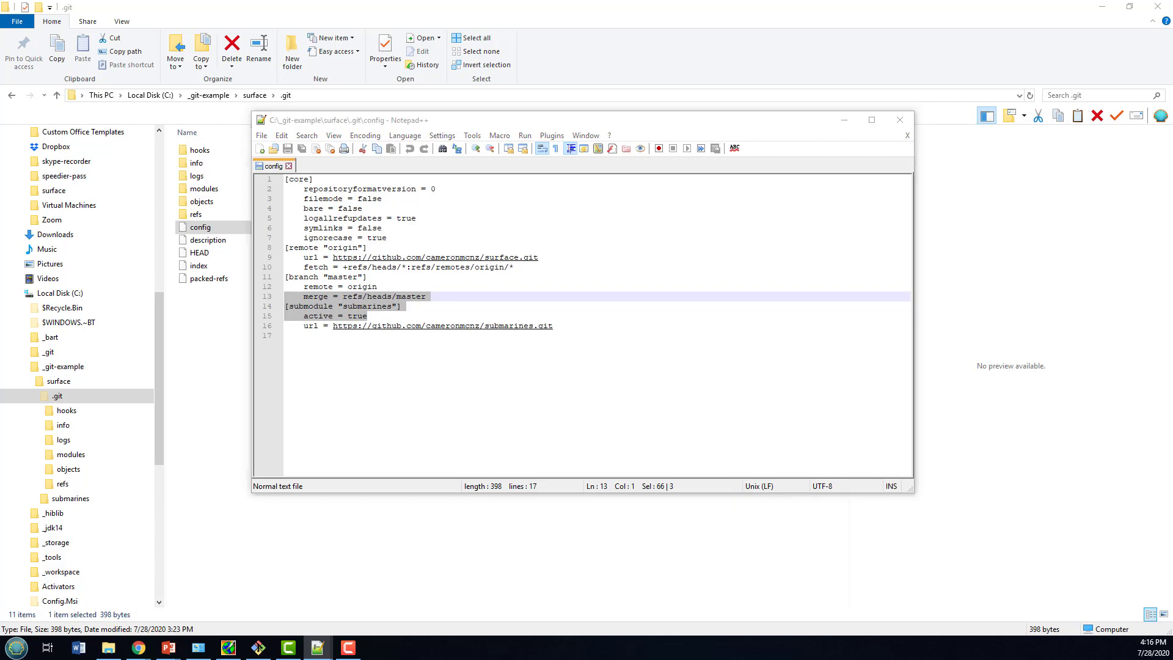
{"action": "mouse_move", "coordinate": [948, 137]}
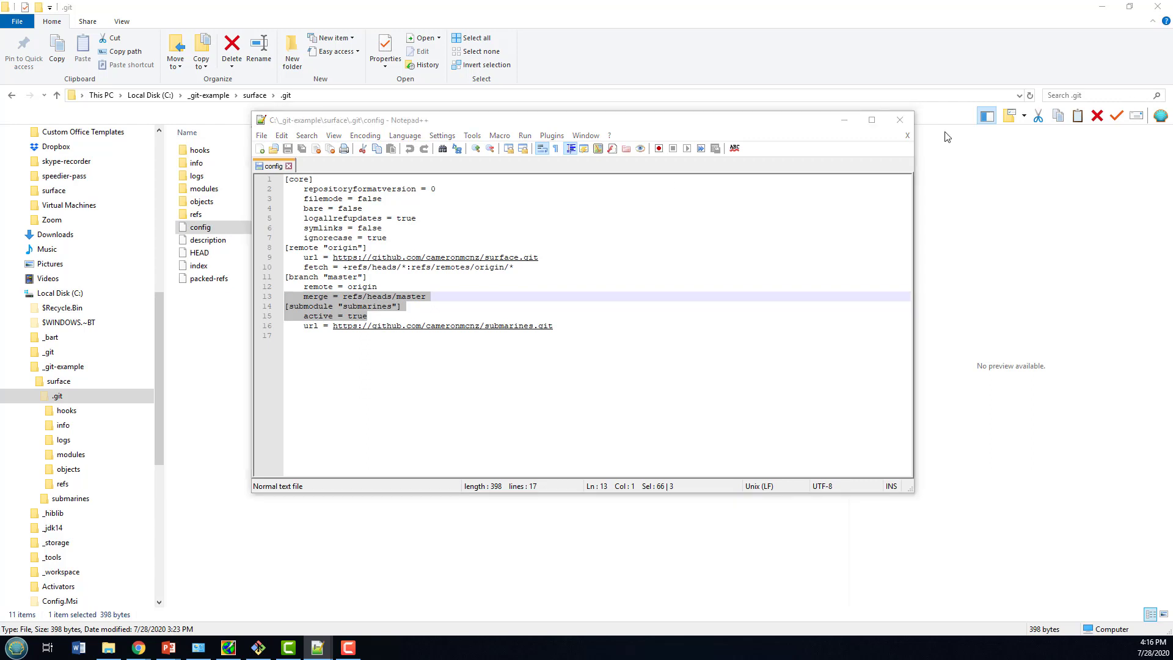
{"action": "left_click", "coordinate": [59, 381]}
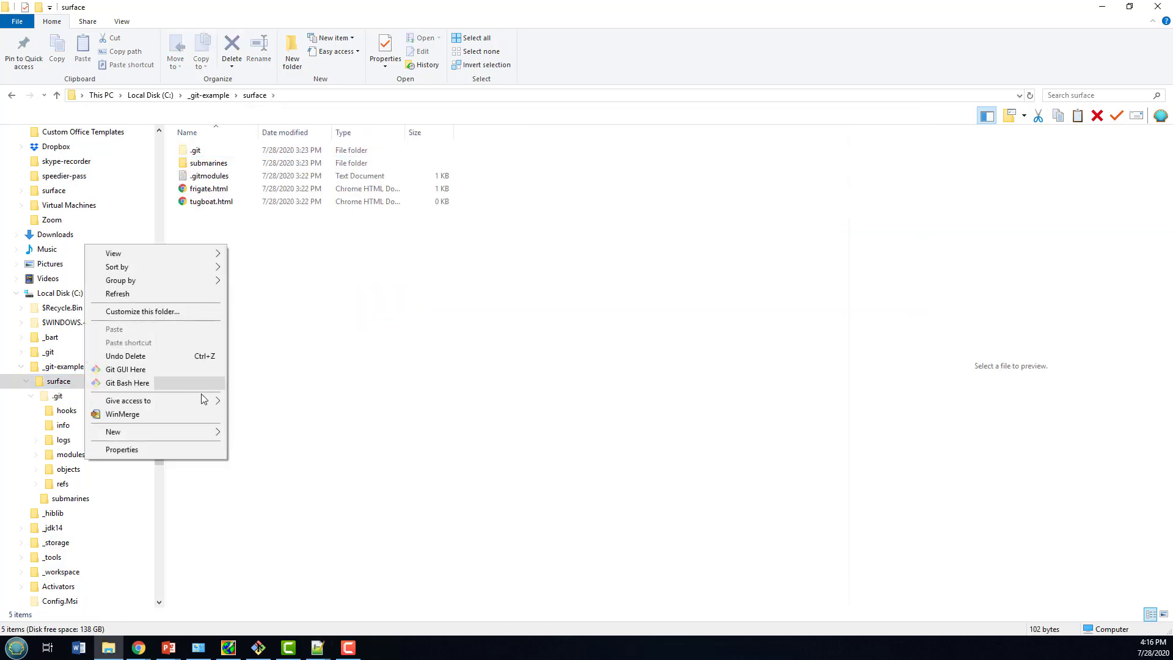
- Launch Git Bash in the surface folder and run git rm submarines
{"action": "left_click", "coordinate": [127, 382]}
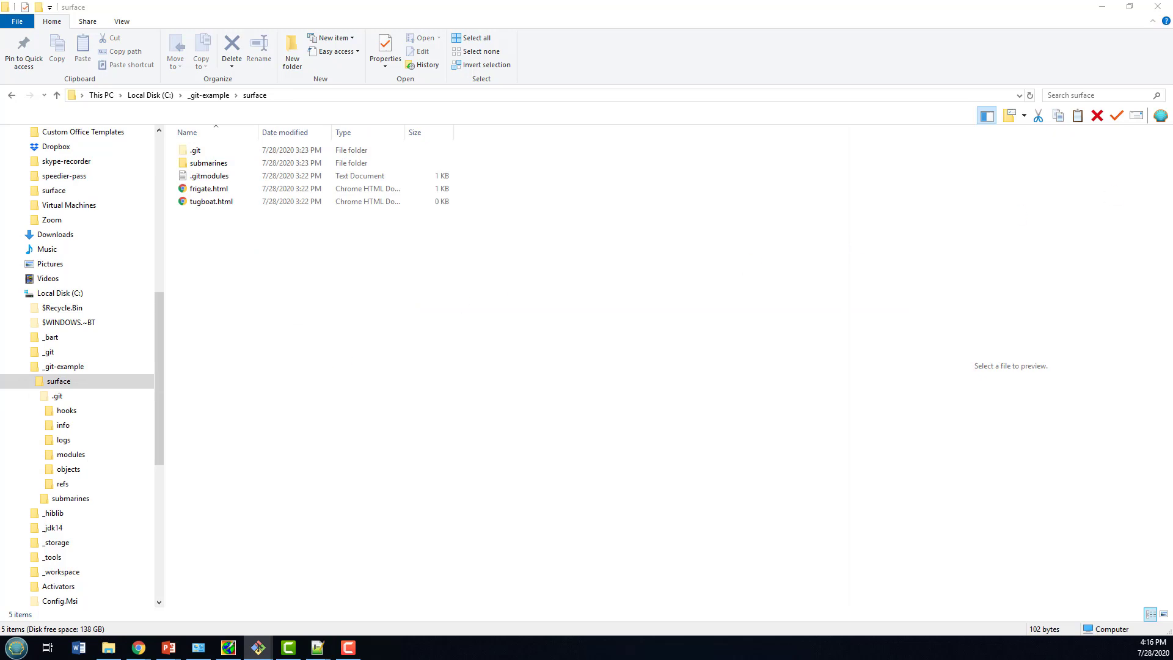
{"action": "left_click", "coordinate": [256, 648]}
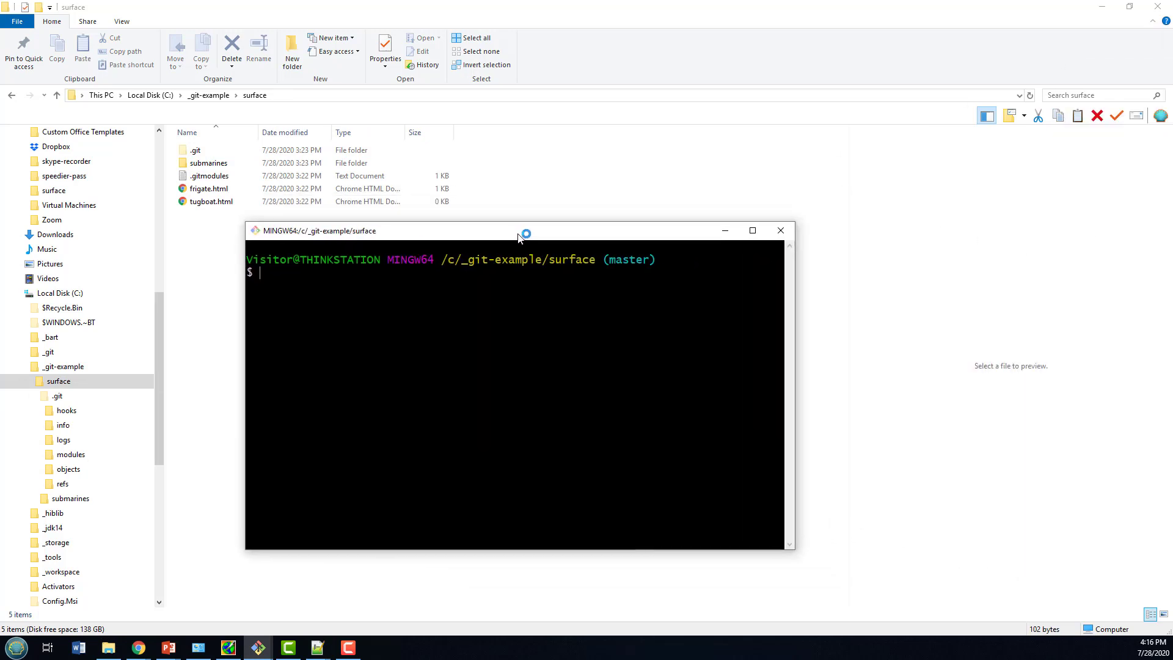
{"action": "type", "text": "git rm"}
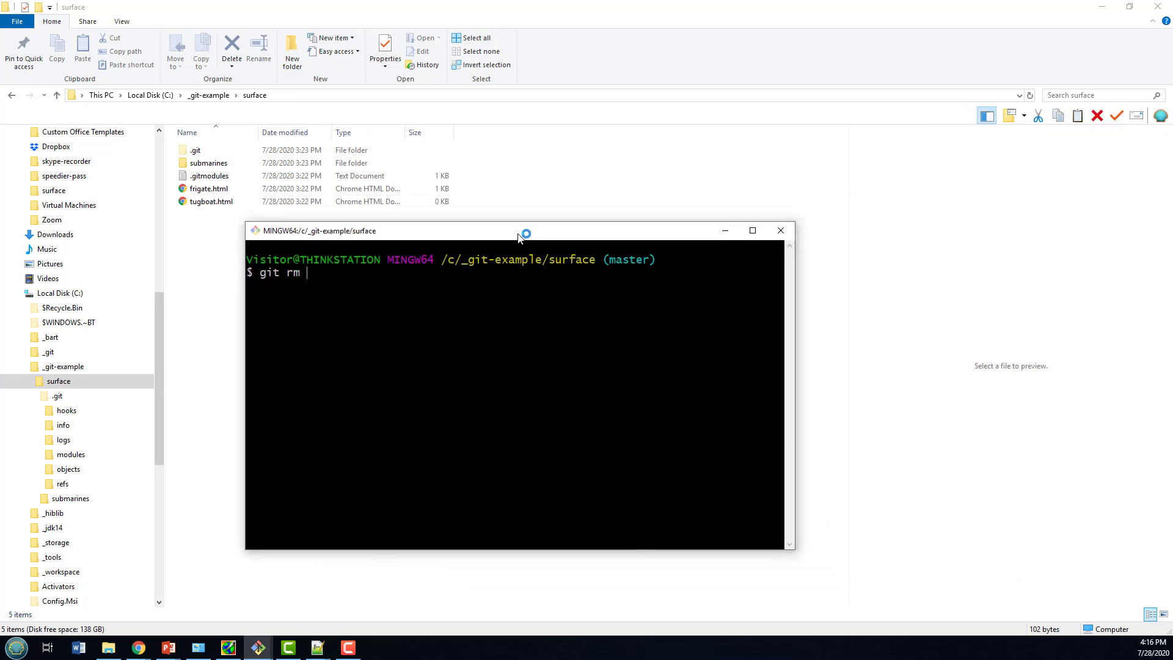
{"action": "type", "text": "submari"}
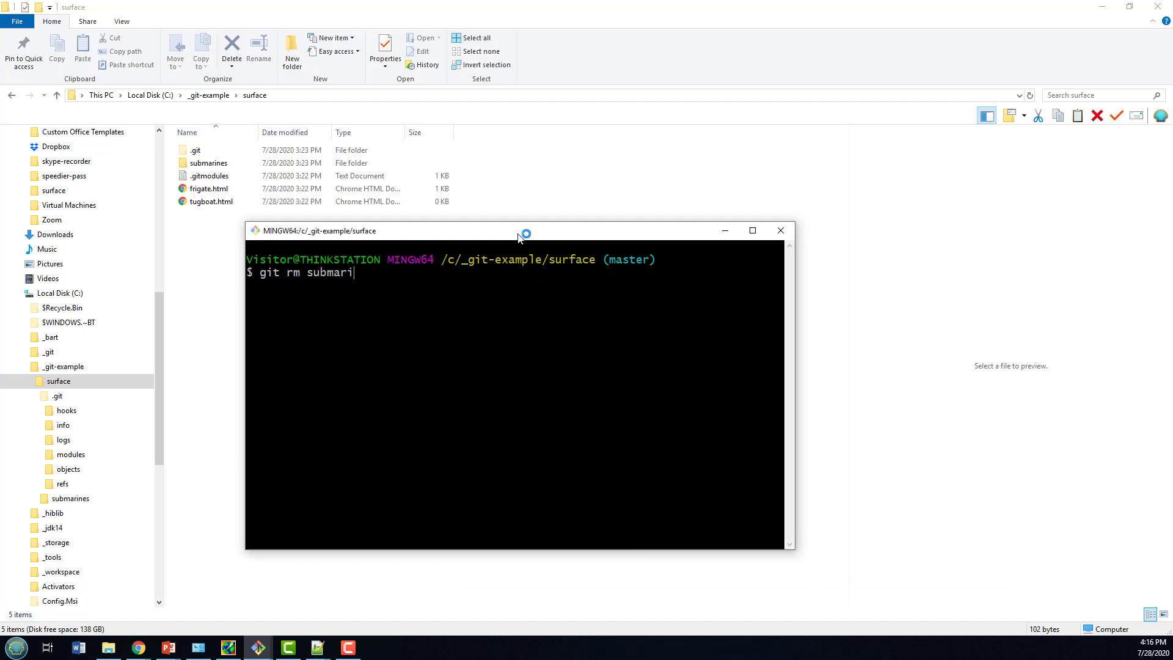
{"action": "type", "text": "nes"}
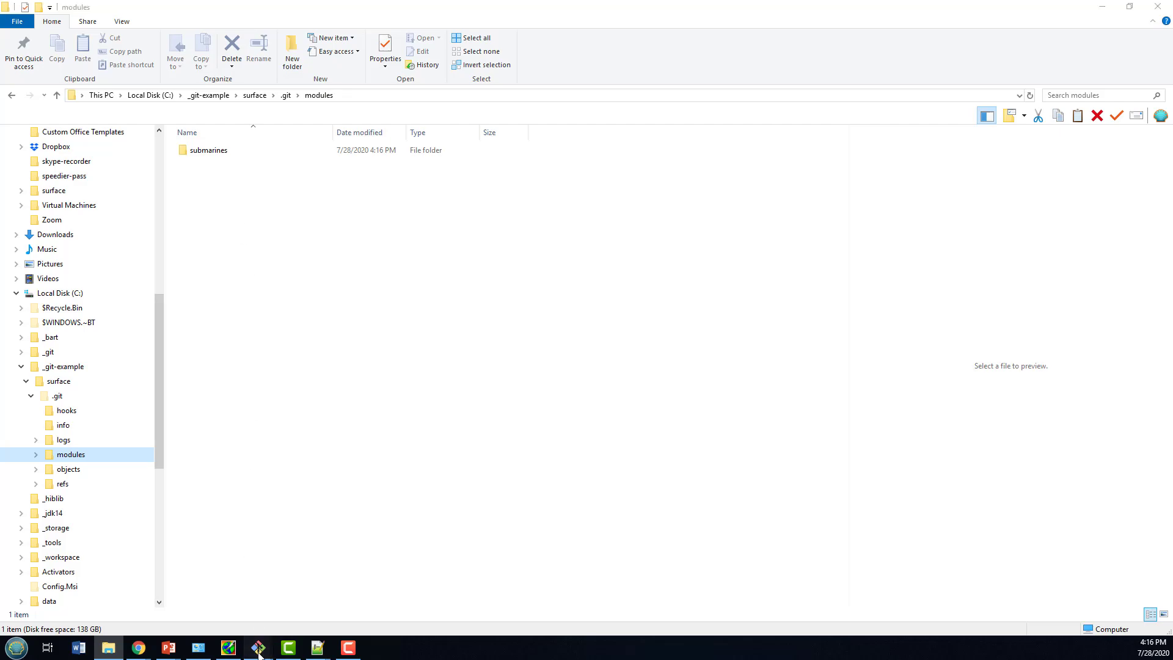
- Run rm -rf .git/modules/submarines to delete the internal submodule folder
{"action": "left_click", "coordinate": [256, 648]}
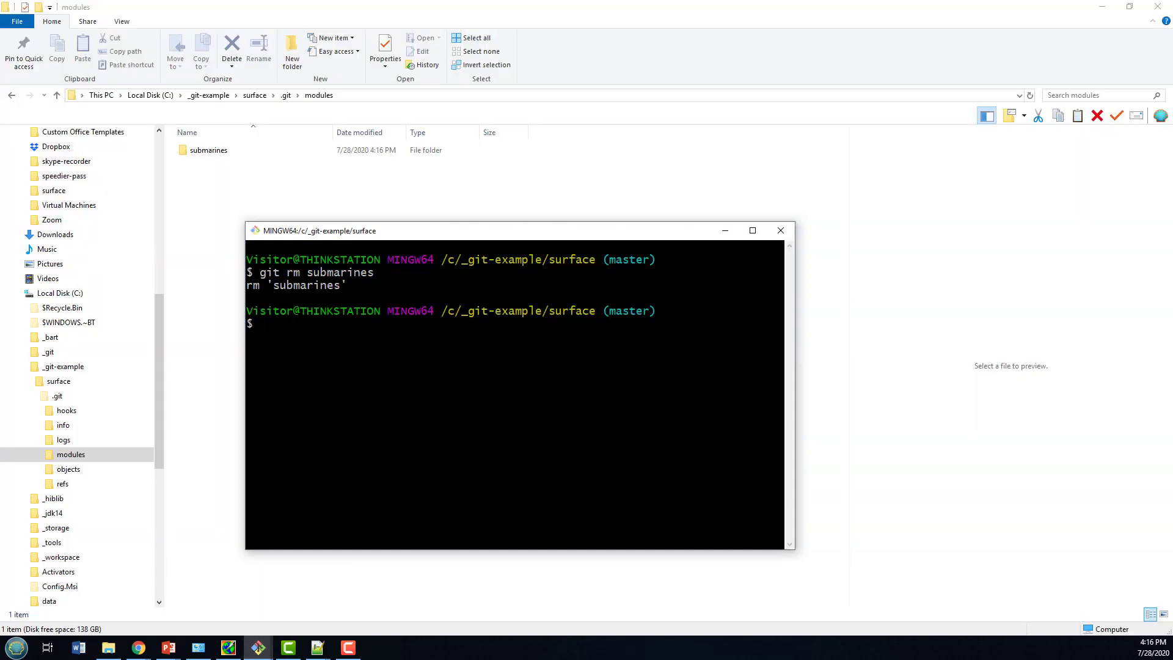
{"action": "type", "text": "rm"}
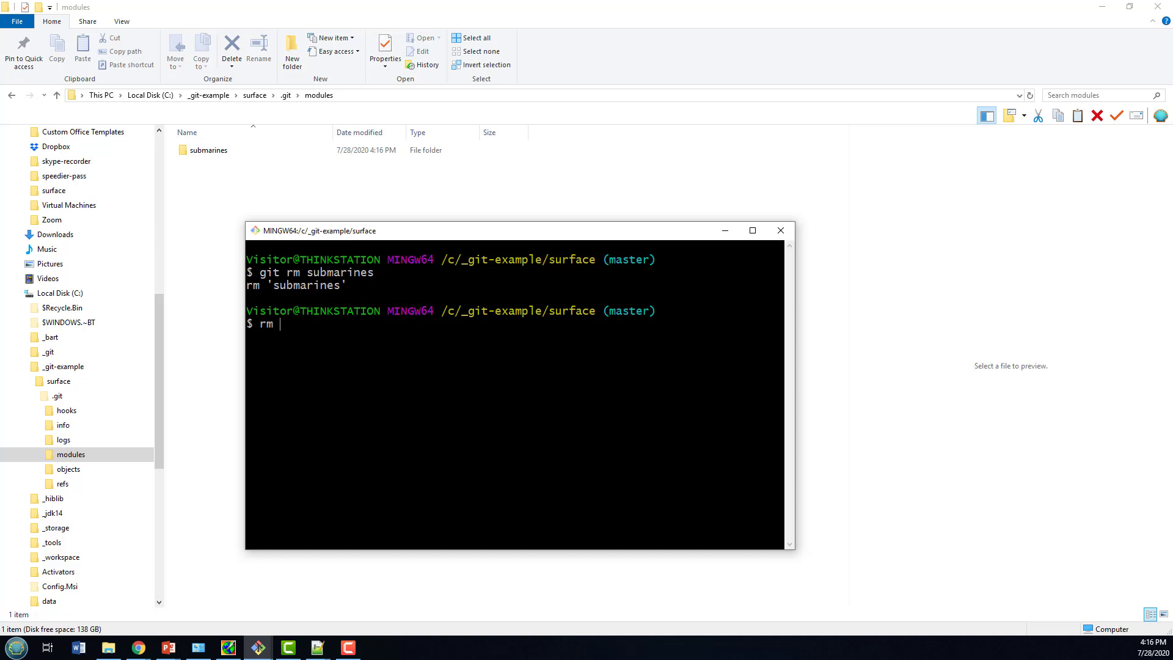
{"action": "type", "text": "-"}
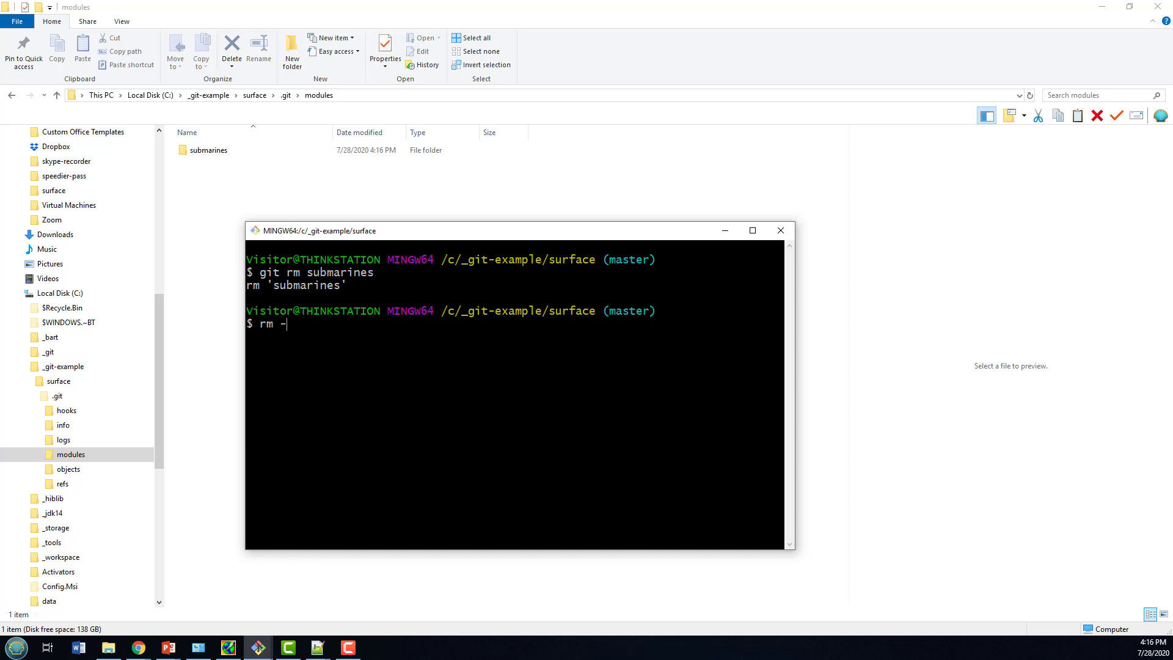
{"action": "type", "text": "rf ."}
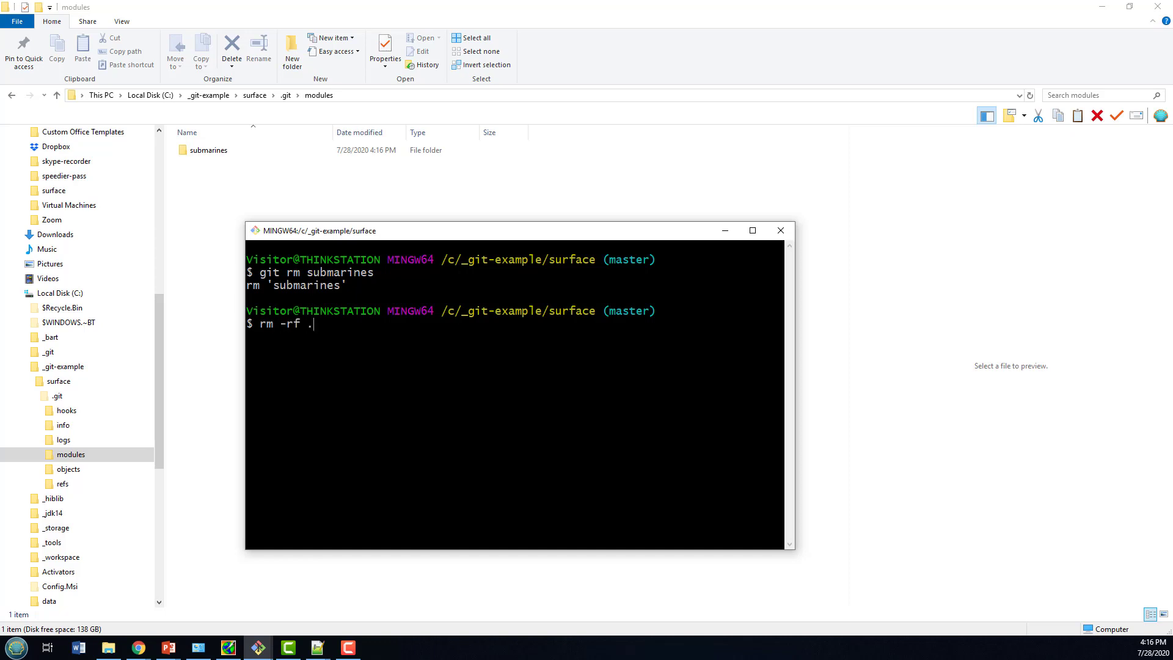
{"action": "type", "text": "git/"}
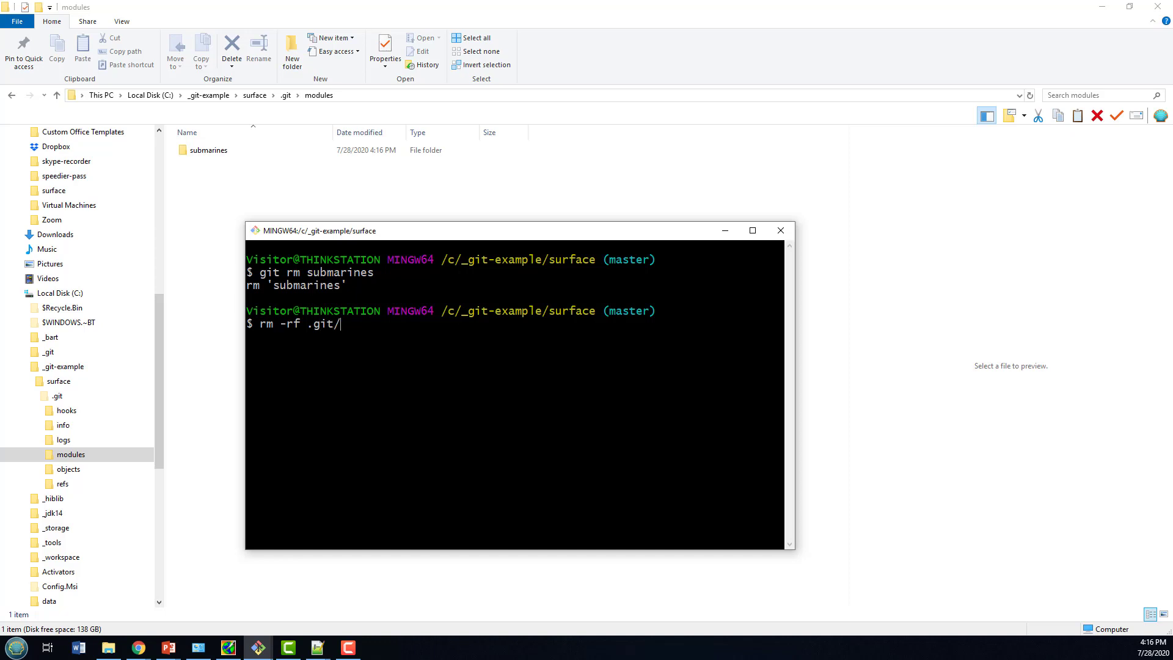
{"action": "type", "text": "modeule"}
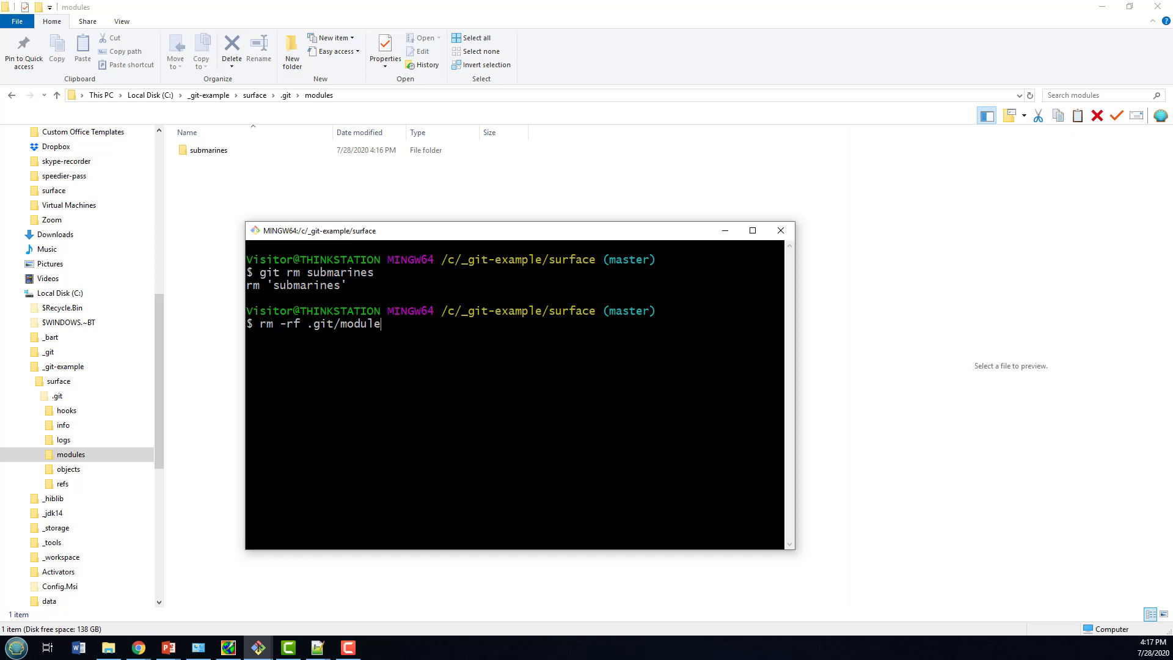
{"action": "type", "text": "s/subm"}
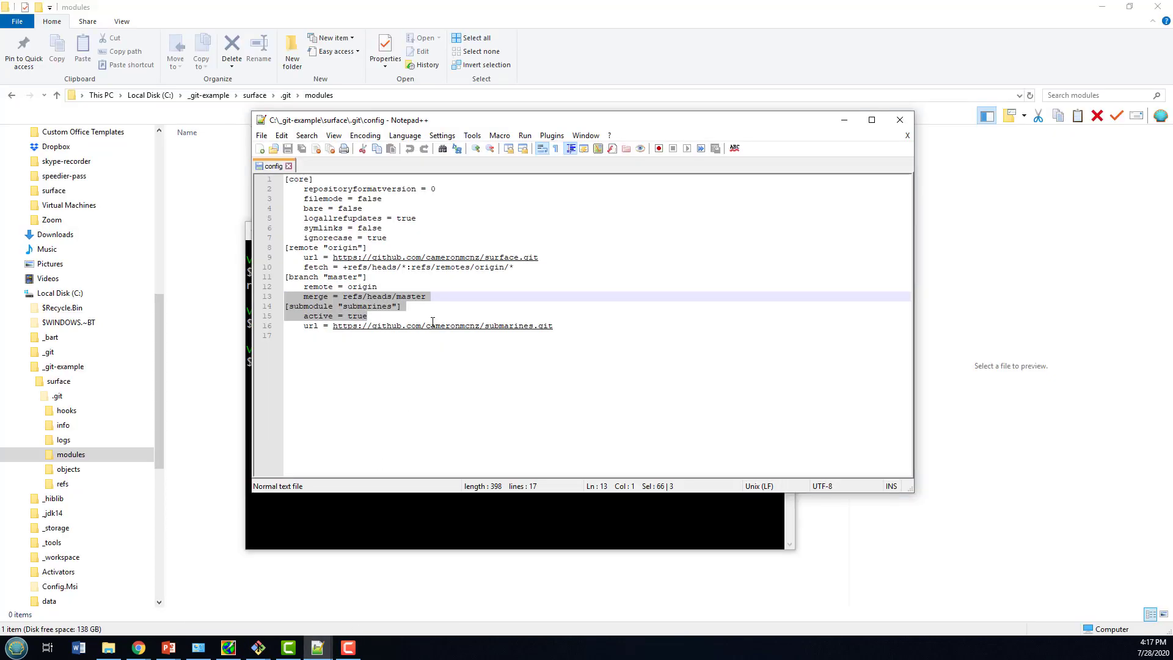
- Delete the [submodule "submarines"] lines from .git/config and stage the change
{"action": "left_click", "coordinate": [576, 335]}
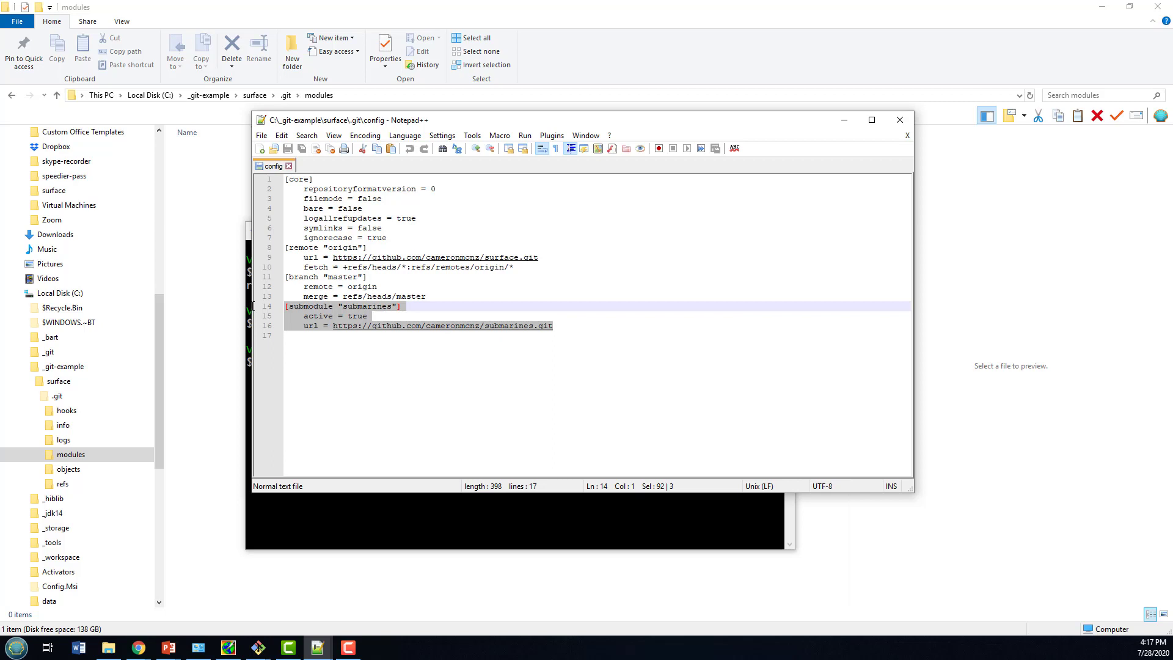
{"action": "key", "text": "Delete"}
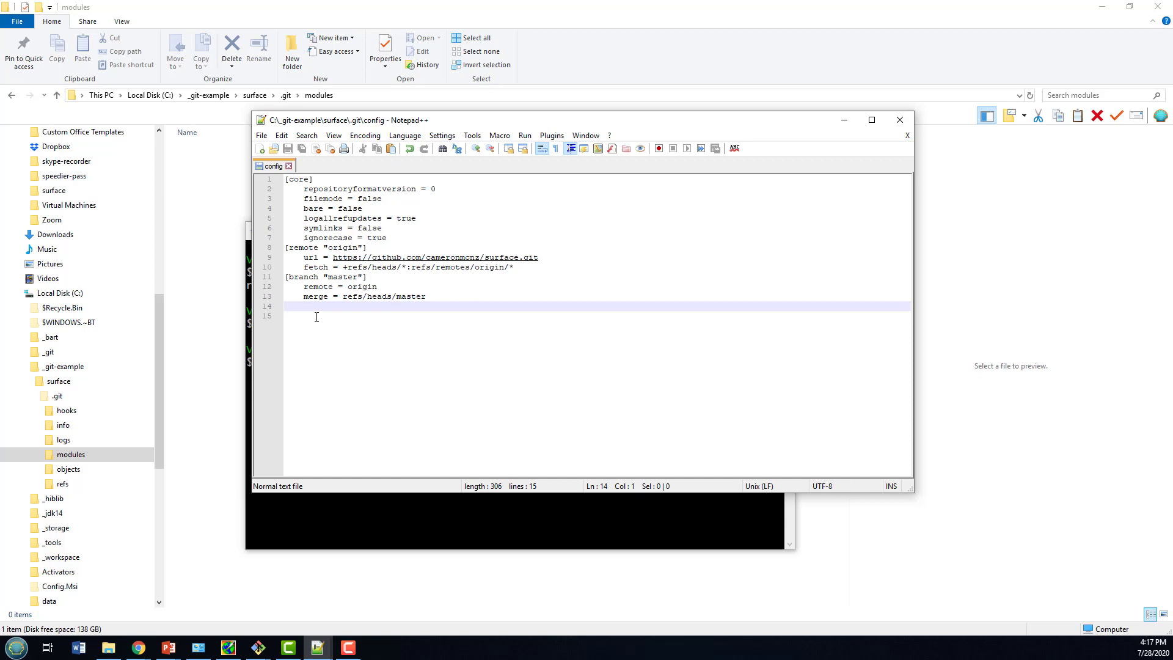
{"action": "left_click", "coordinate": [62, 365]}
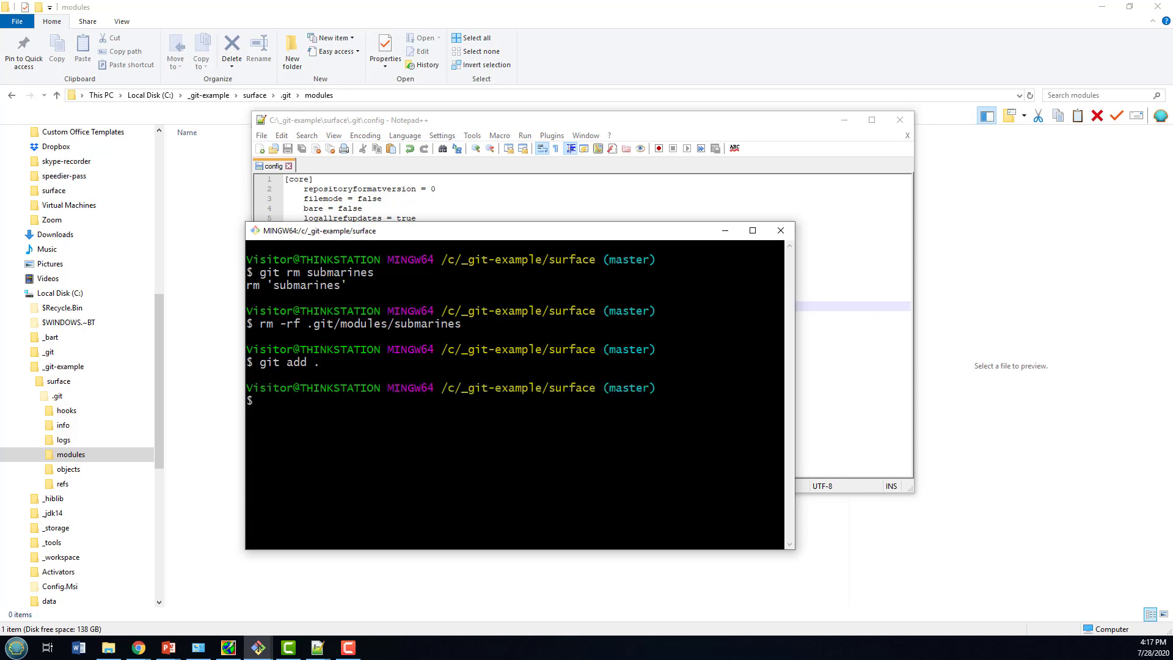
- Commit with message "remove module" and push to origin
{"action": "type", "text": "git commit"}
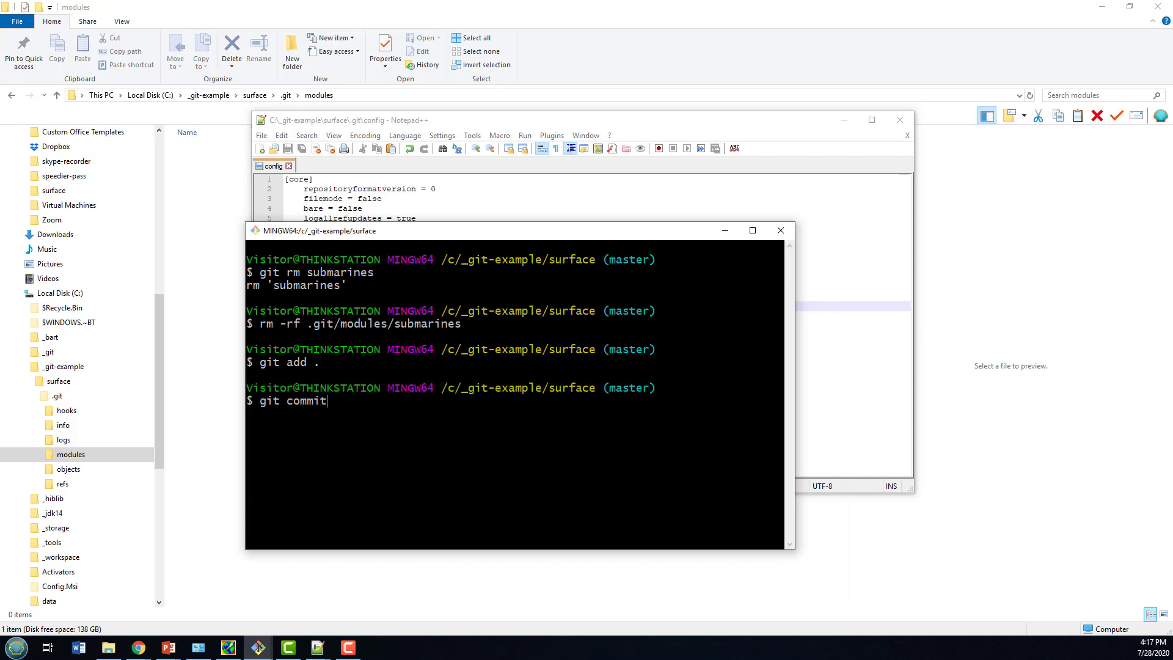
{"action": "type", "text": "-m \"r"}
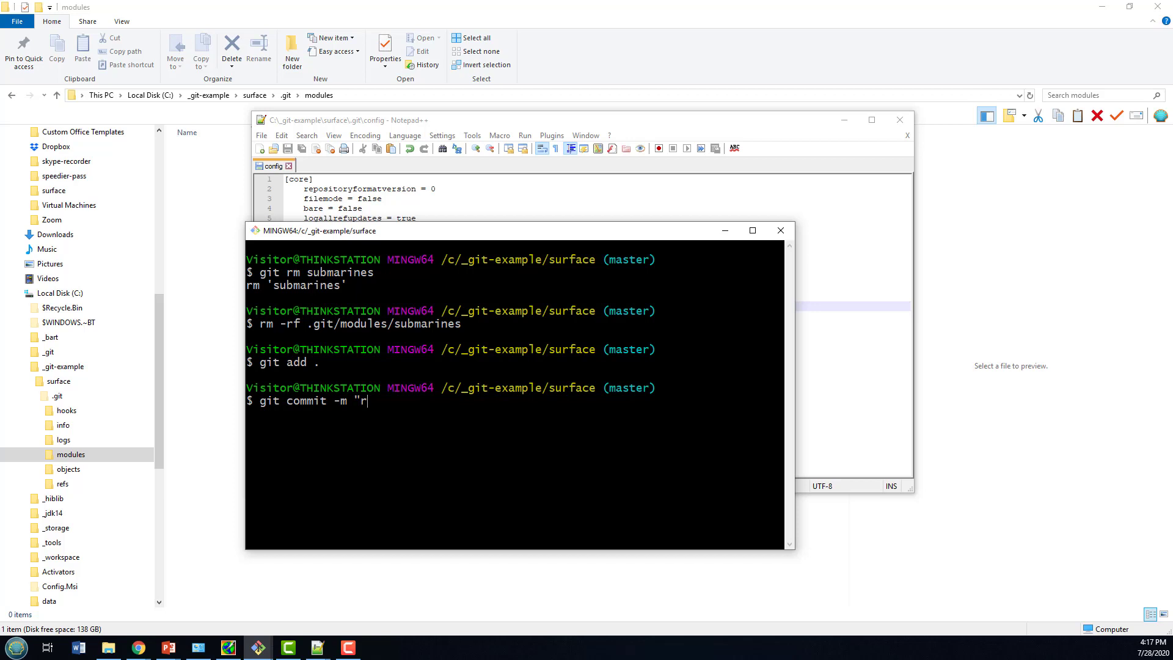
{"action": "type", "text": "emove modu"}
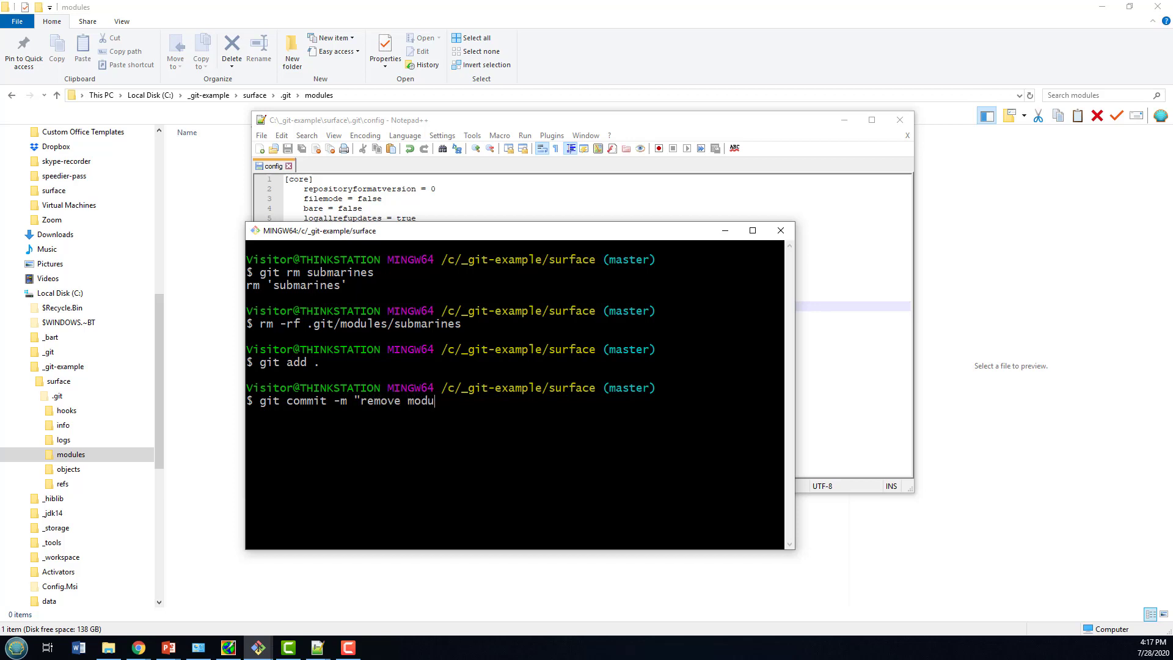
{"action": "key", "text": "enter"}
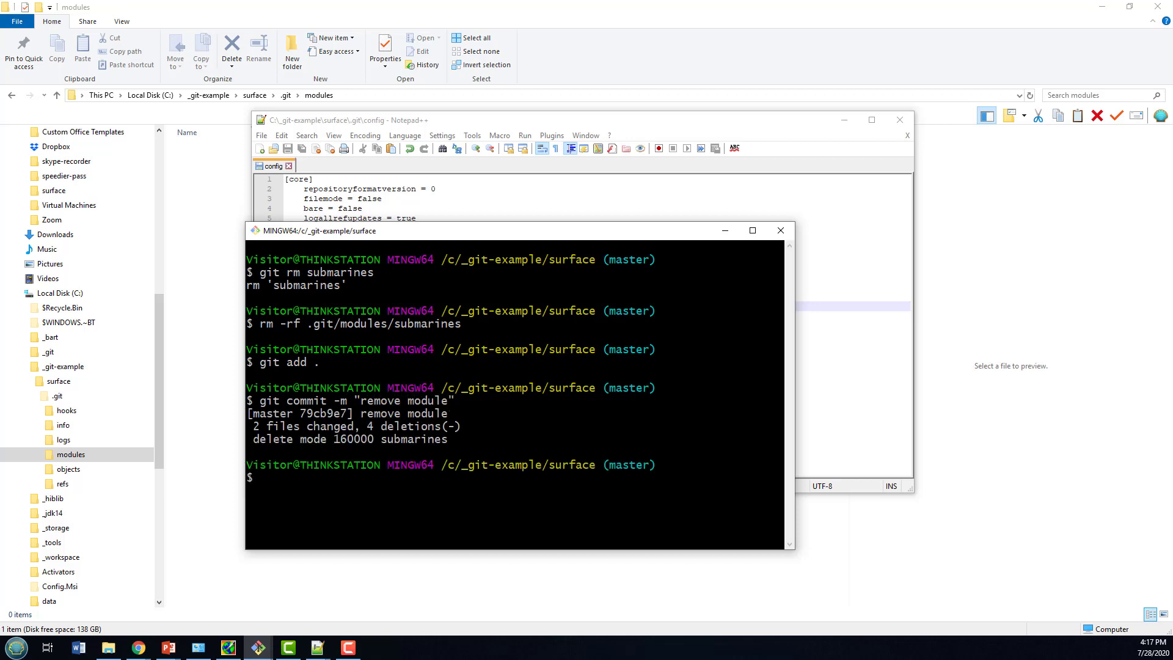
{"action": "type", "text": "git push o"}
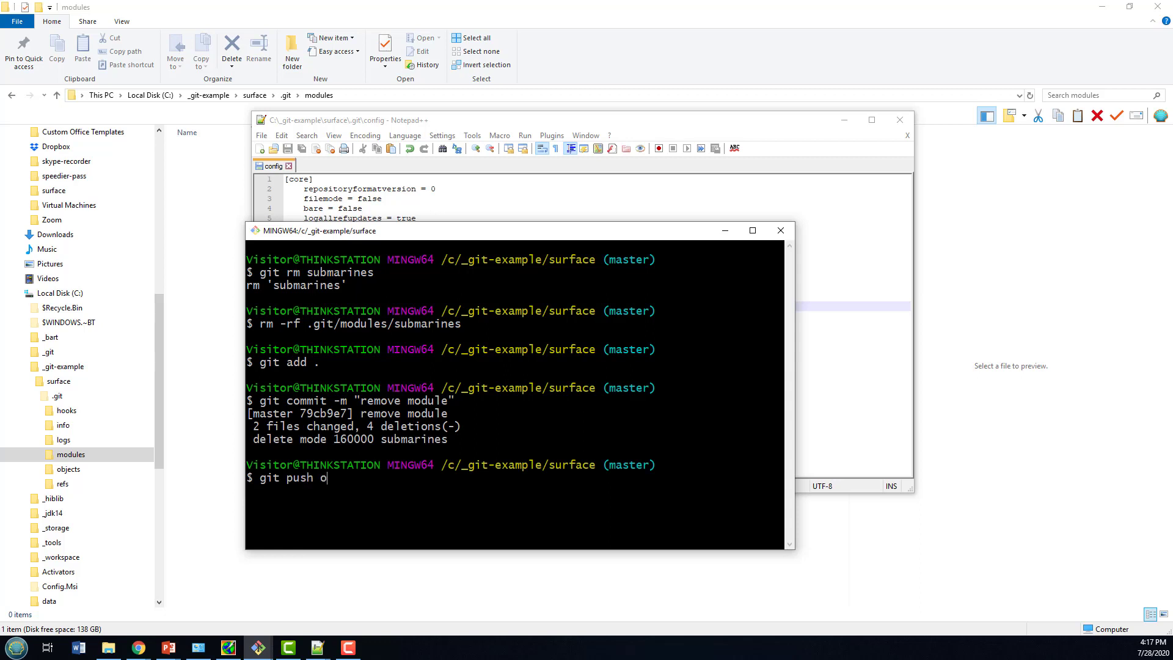
{"action": "type", "text": "rigin"}
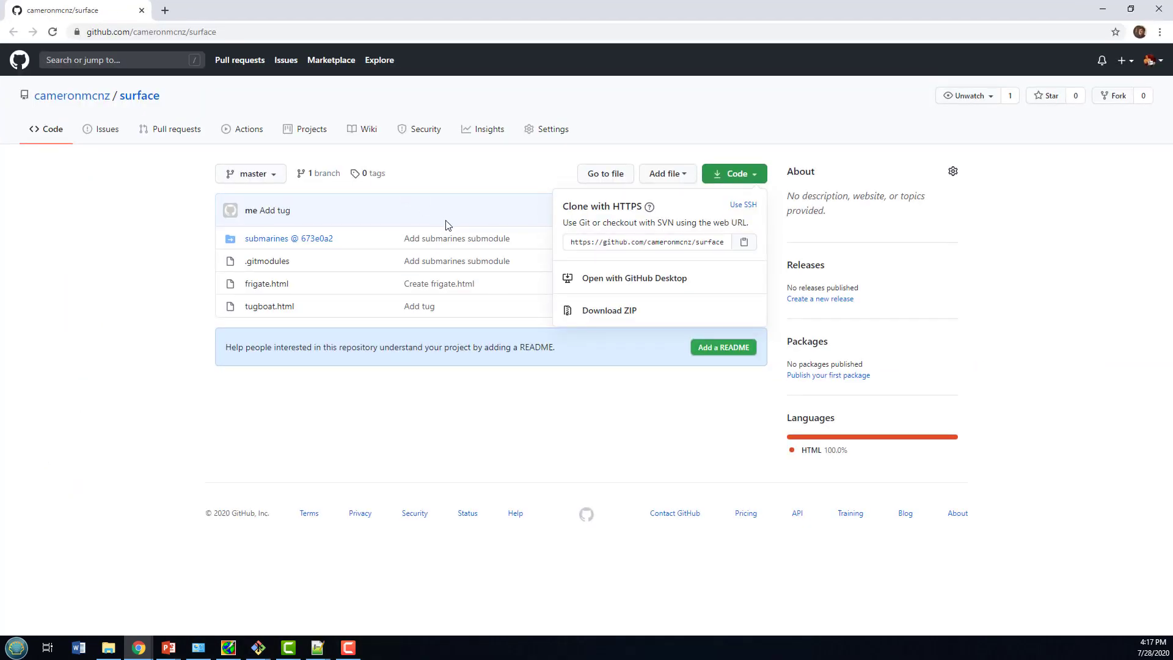
{"action": "mouse_move", "coordinate": [271, 242]}
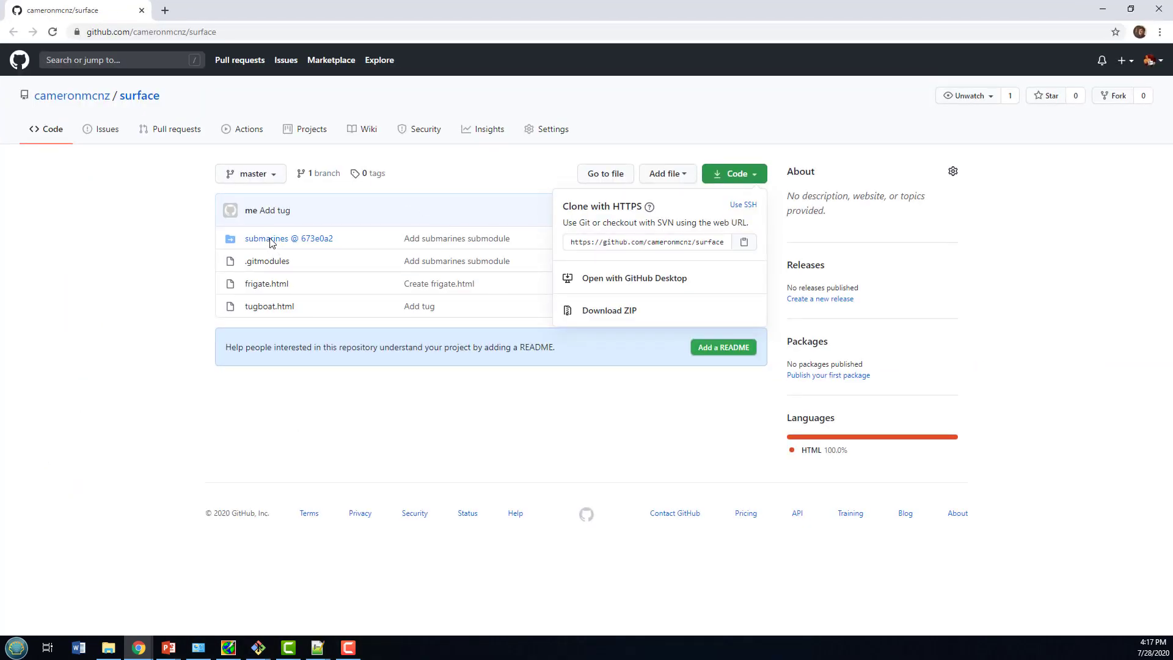
{"action": "mouse_move", "coordinate": [468, 448]}
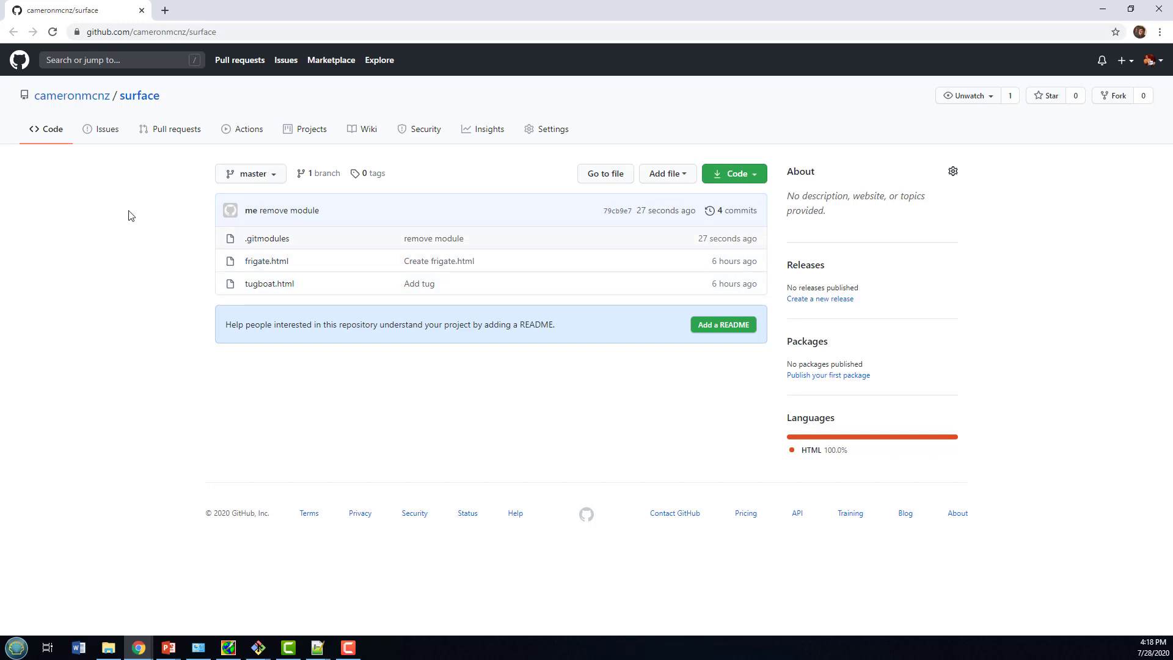
{"action": "mouse_move", "coordinate": [88, 113]}
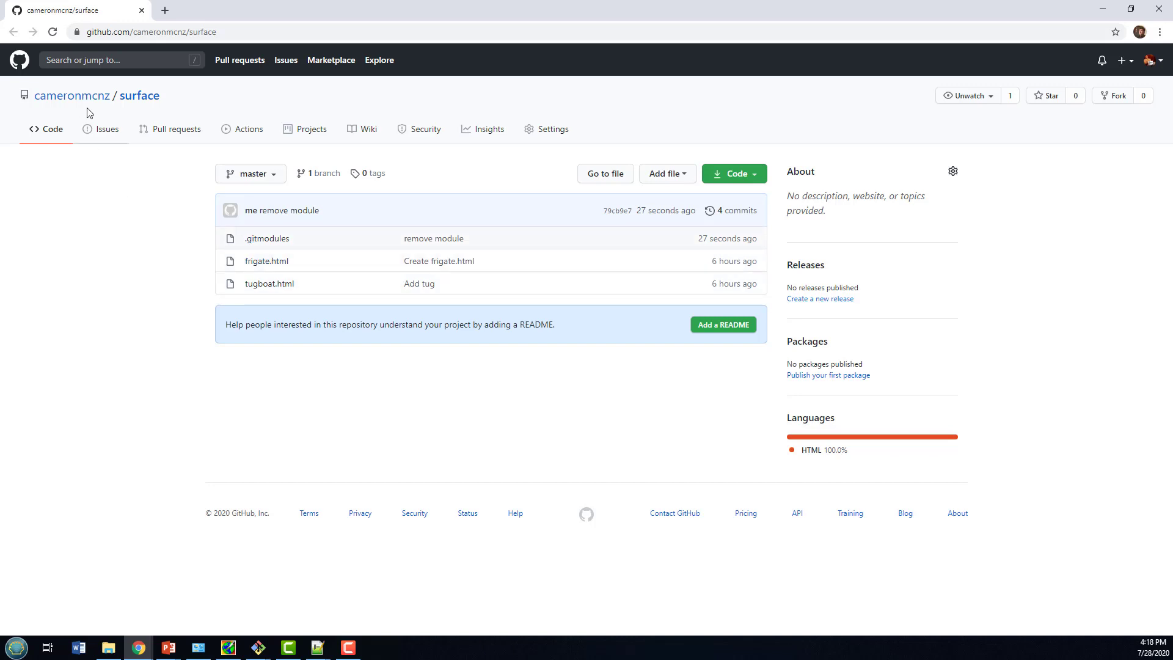
{"action": "left_click", "coordinate": [71, 96]}
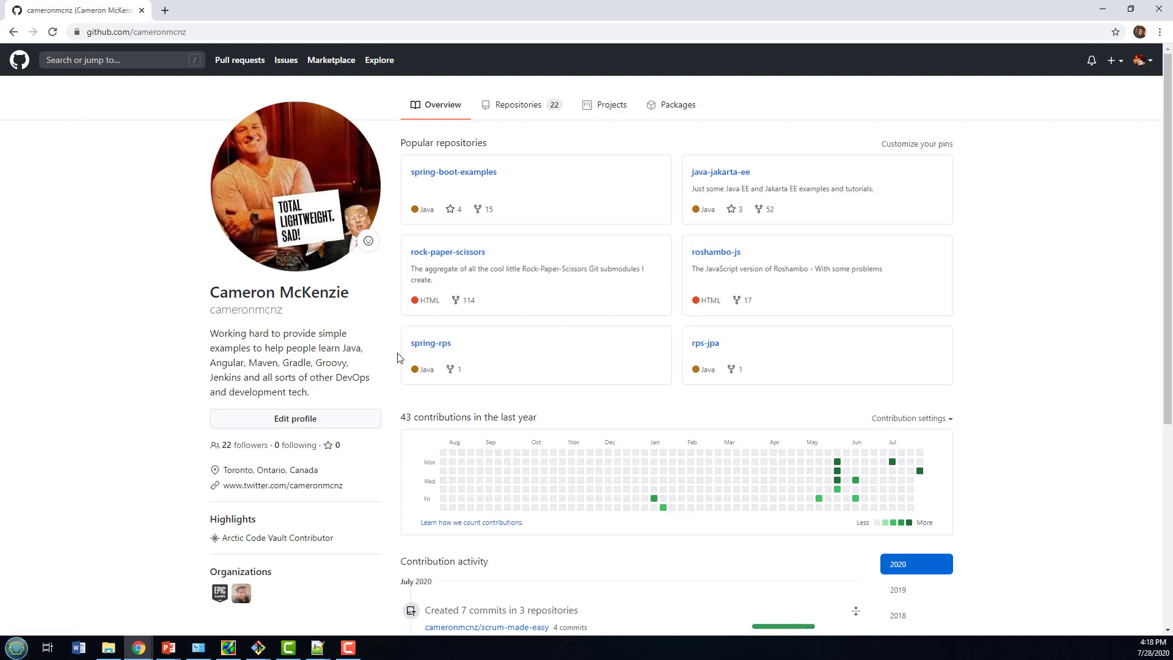
{"action": "left_click", "coordinate": [519, 105]}
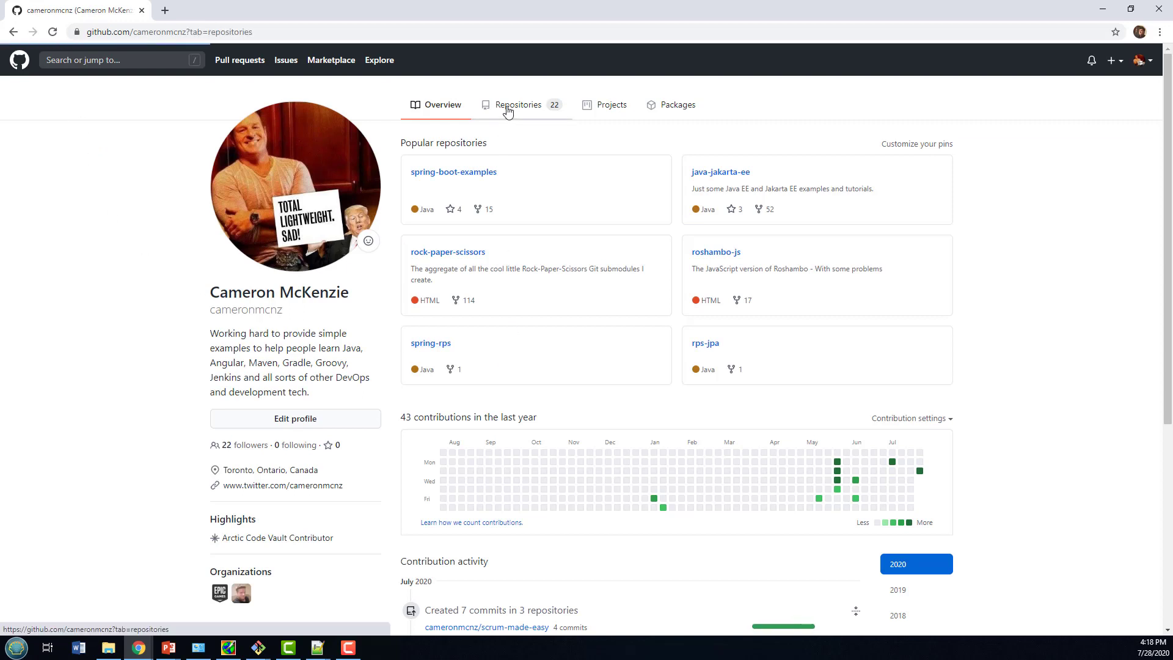
{"action": "left_click", "coordinate": [518, 105]}
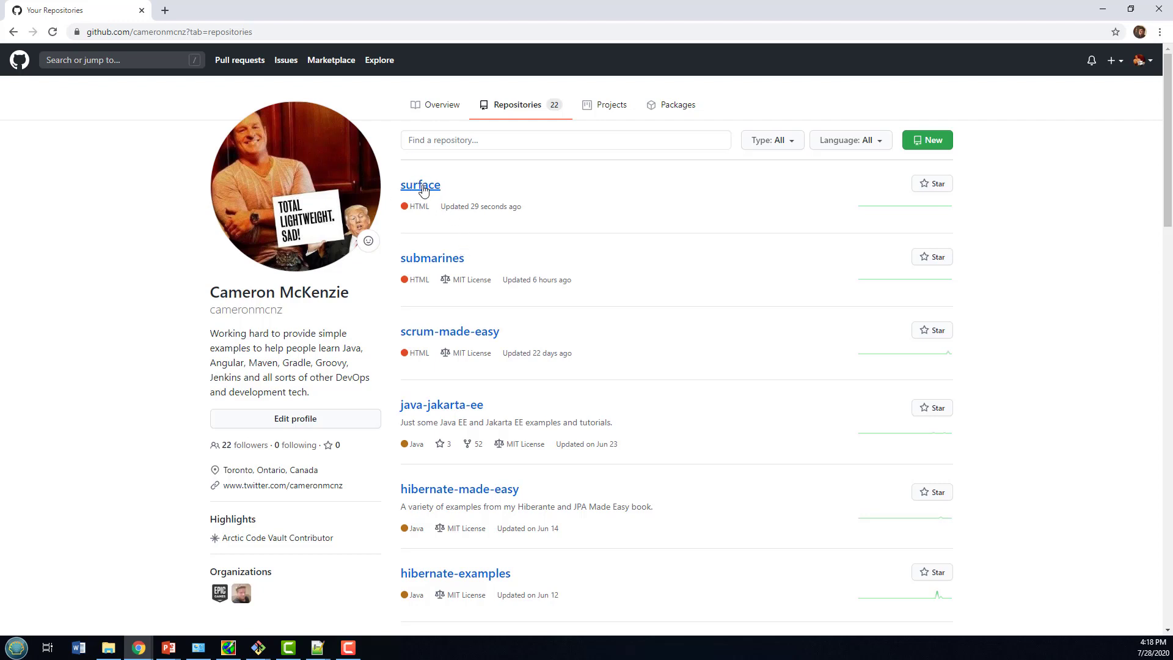
{"action": "left_click", "coordinate": [419, 184]}
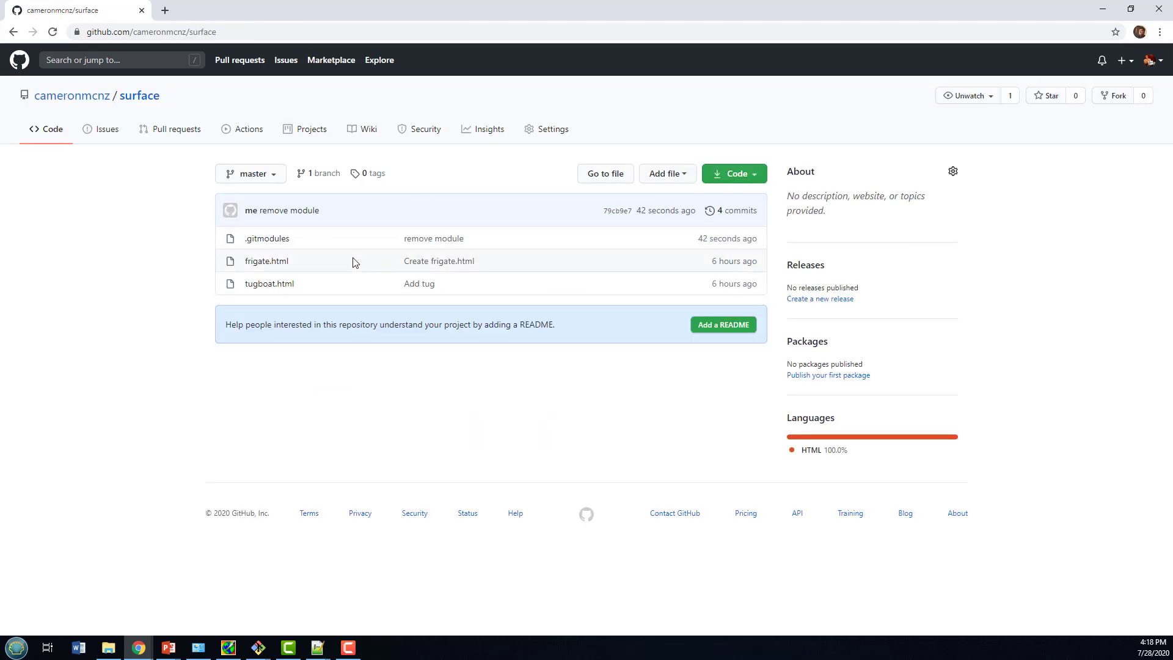